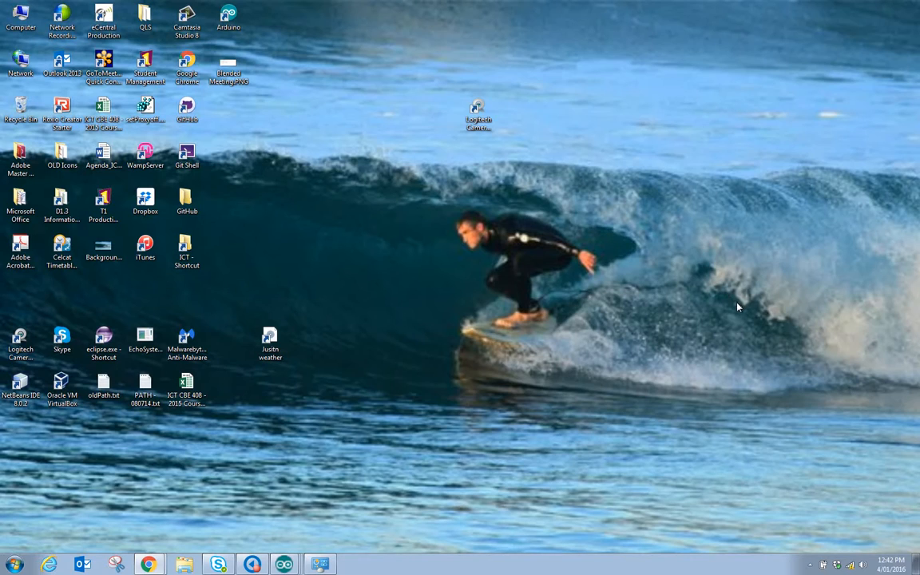
left_click(851, 566)
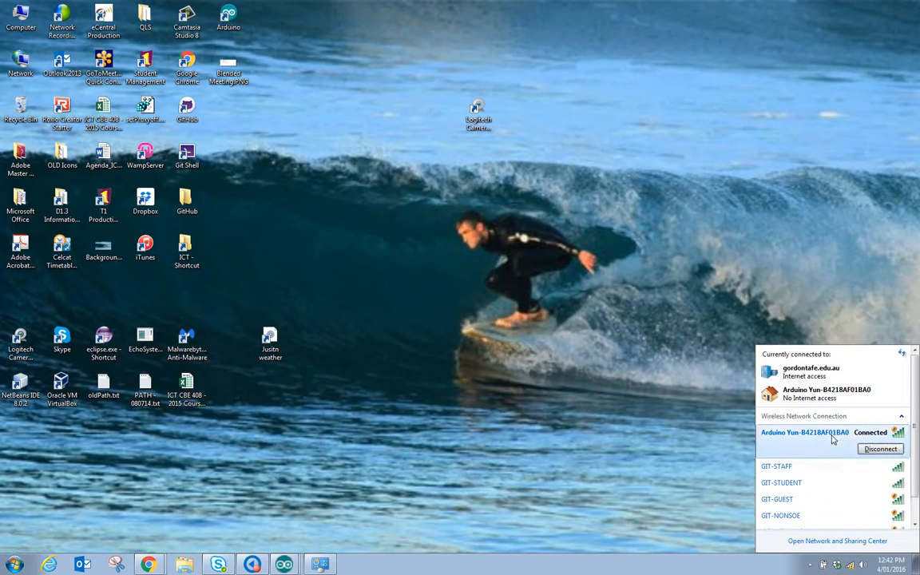
mouse_move(771, 443)
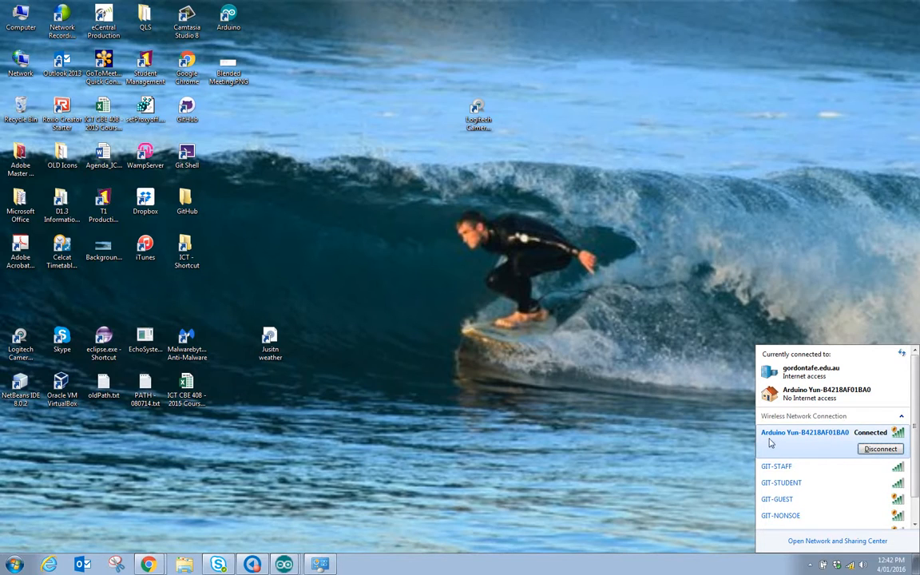
mouse_move(792, 439)
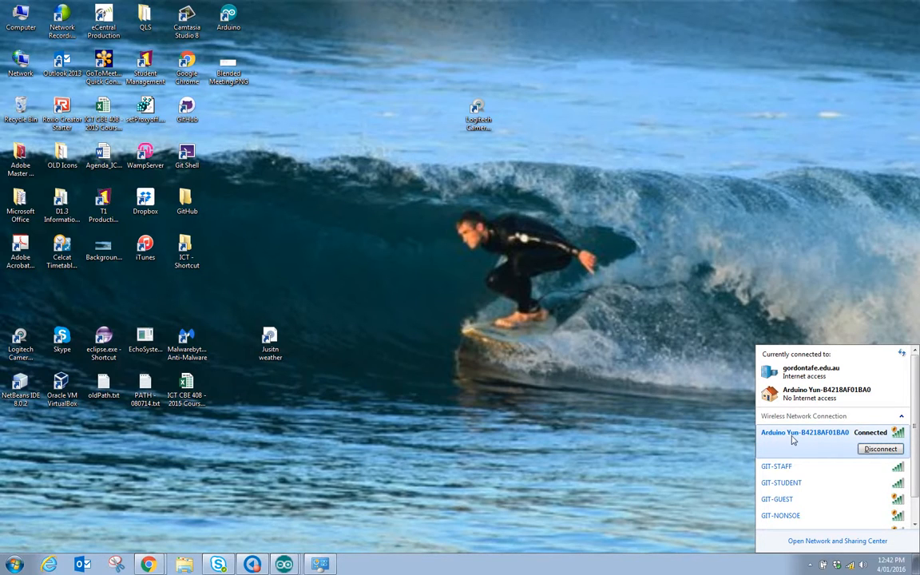
mouse_move(841, 438)
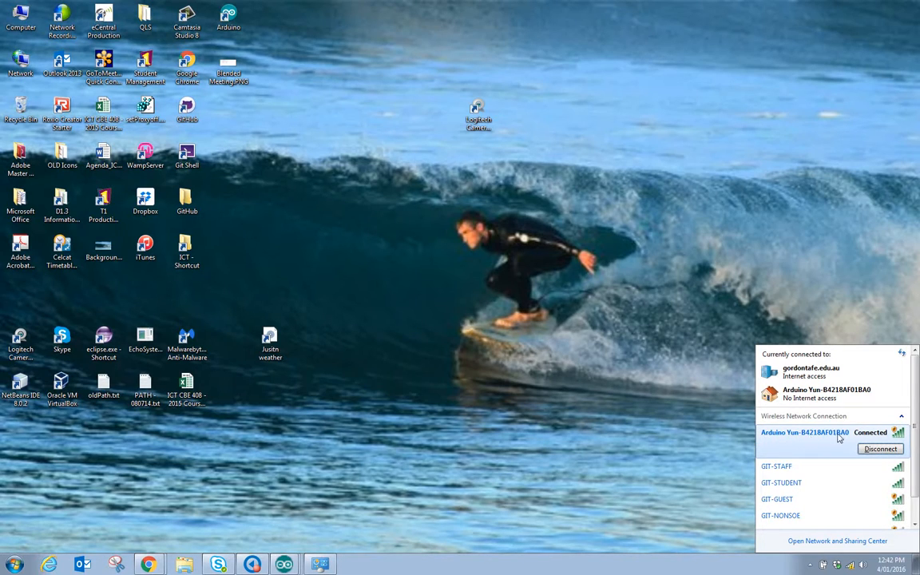
mouse_move(847, 438)
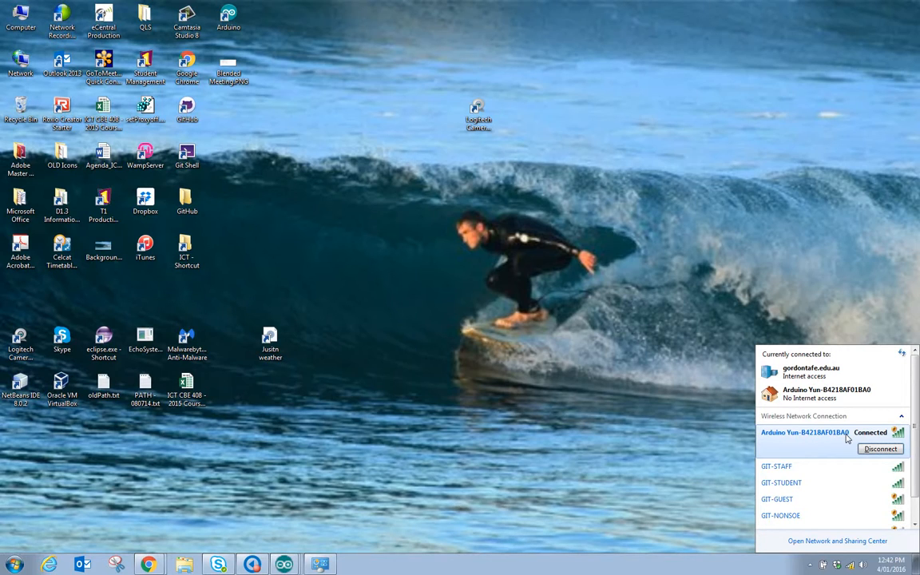
mouse_move(821, 440)
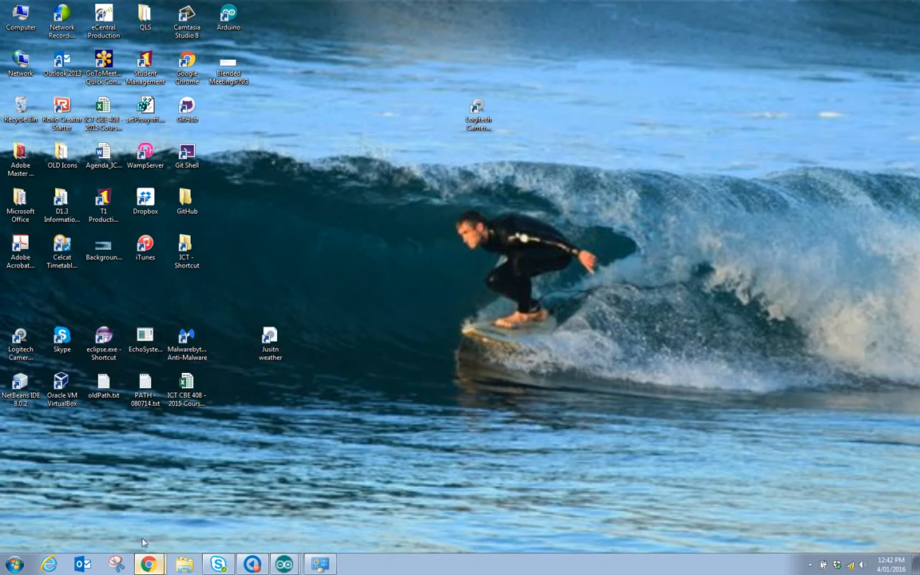
left_click(151, 566)
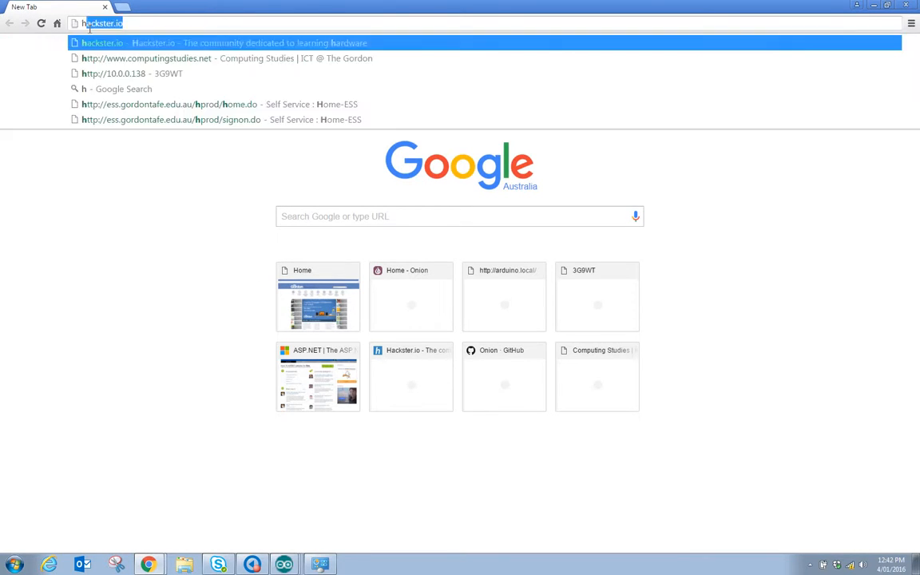
type("hhttp:")
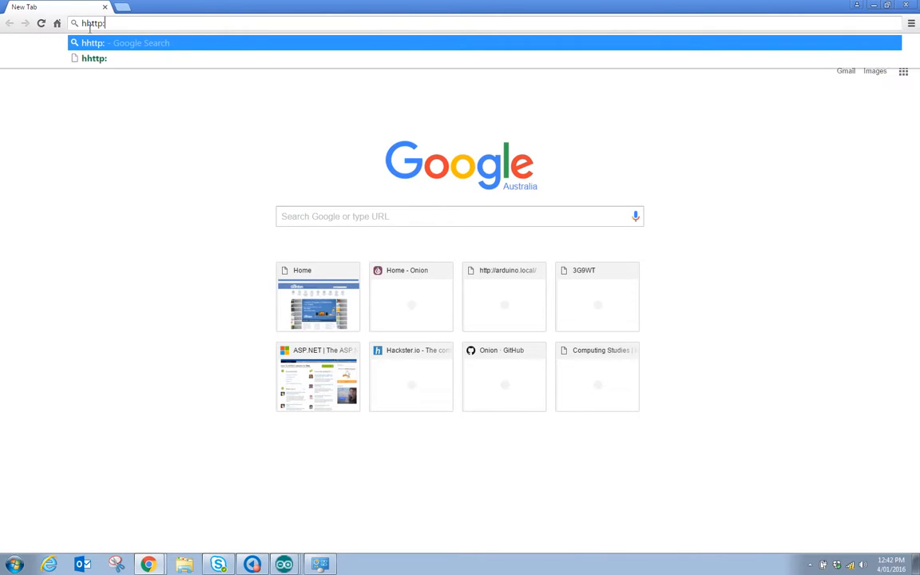
type("//")
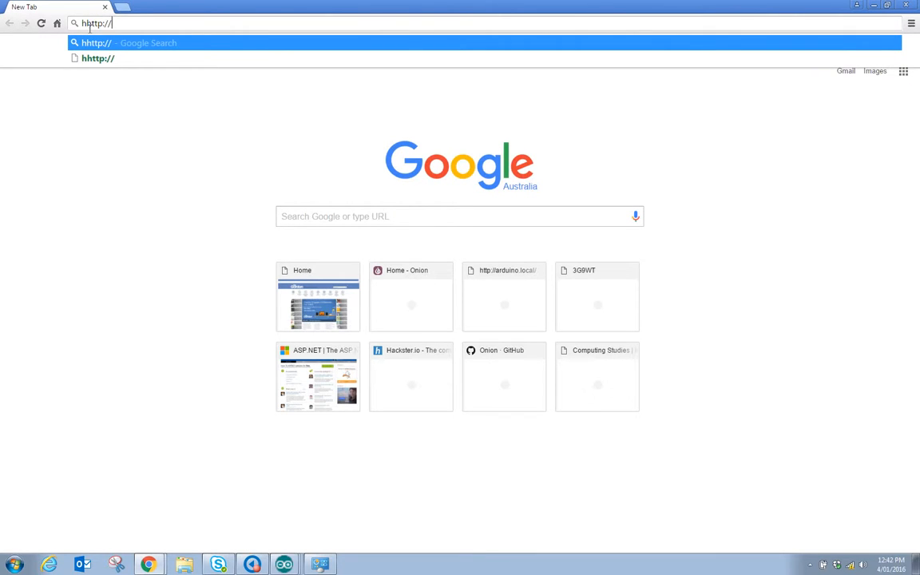
key("Backspace")
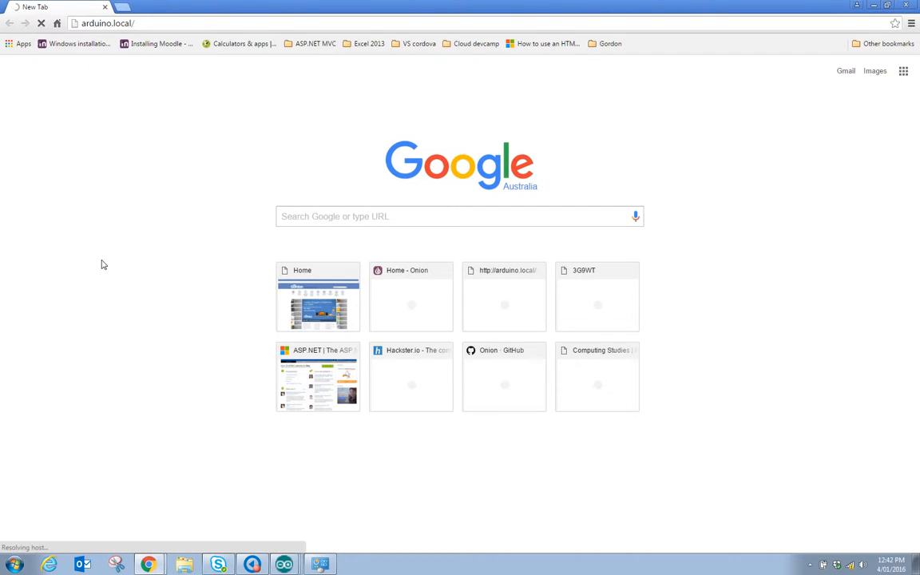
mouse_move(184, 174)
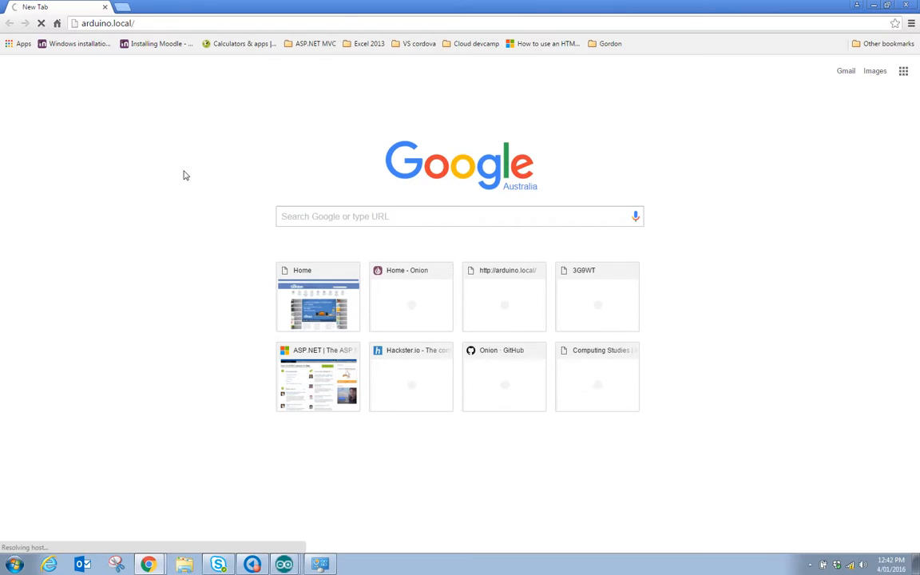
mouse_move(64, 508)
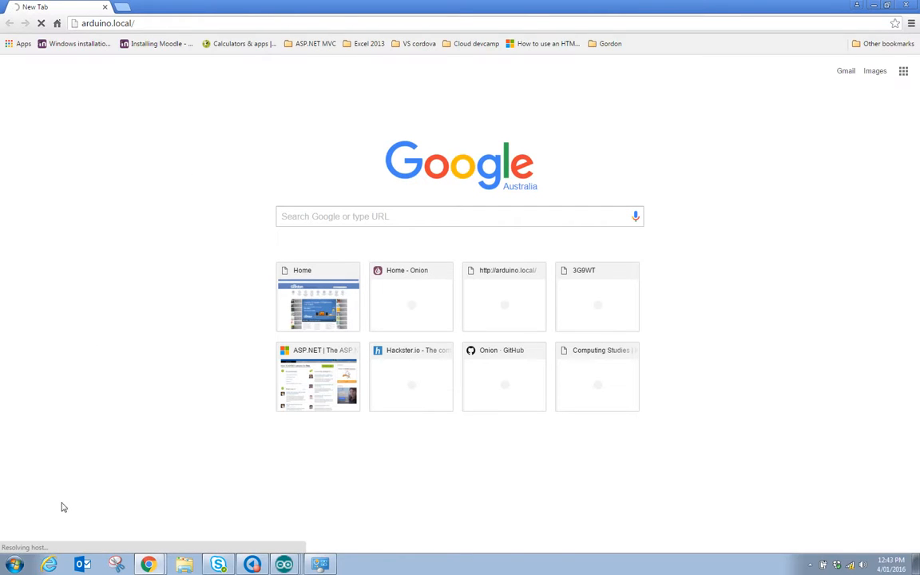
mouse_move(188, 221)
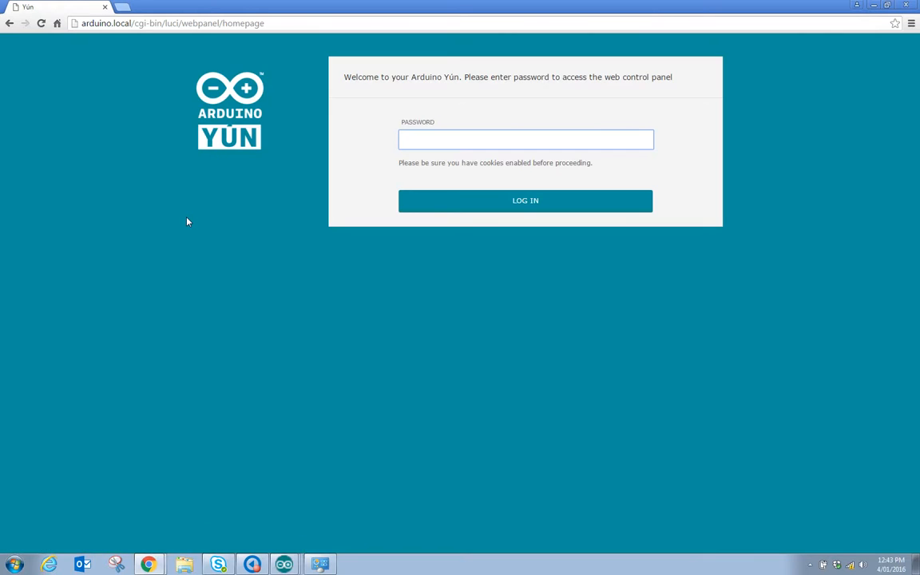
Log into the web panel with the board password to reach the connection overview
left_click(526, 141)
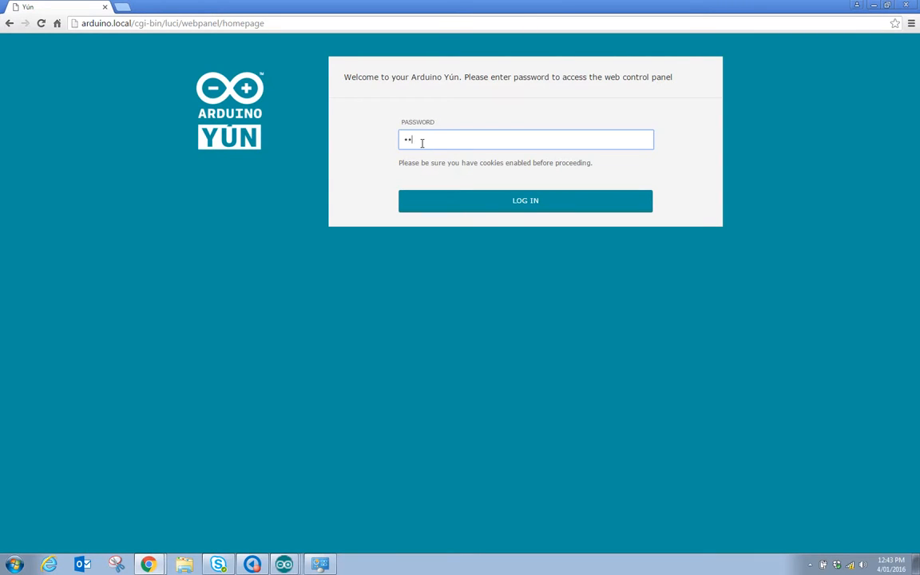
type("password")
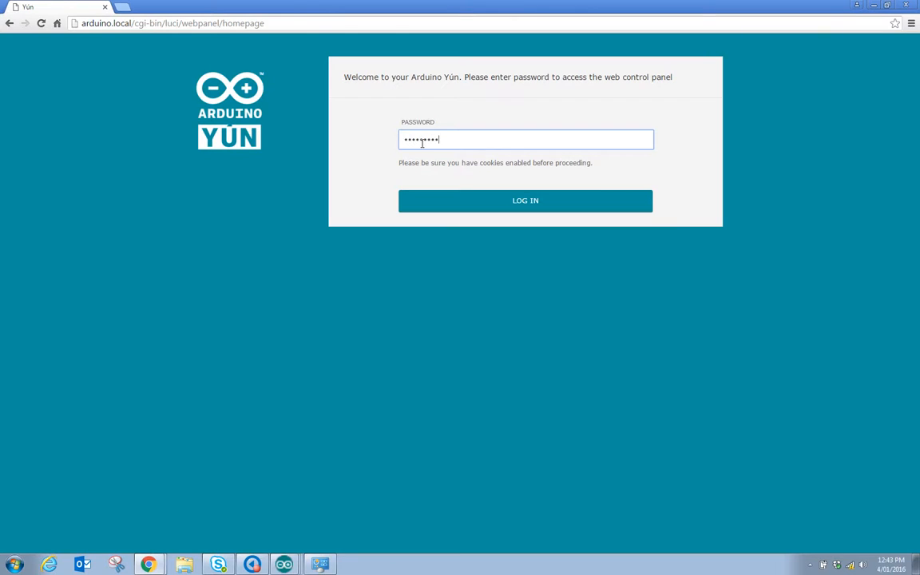
left_click(524, 200)
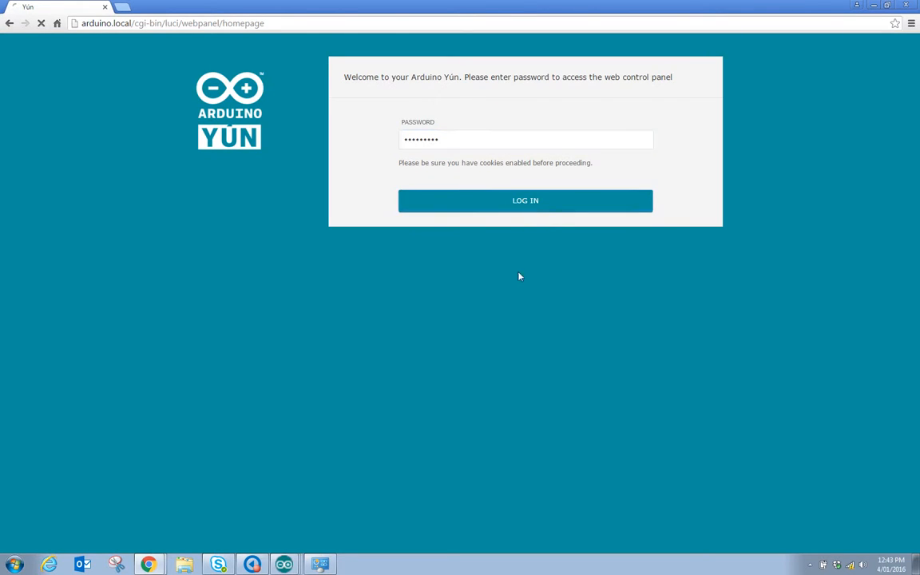
left_click(524, 200)
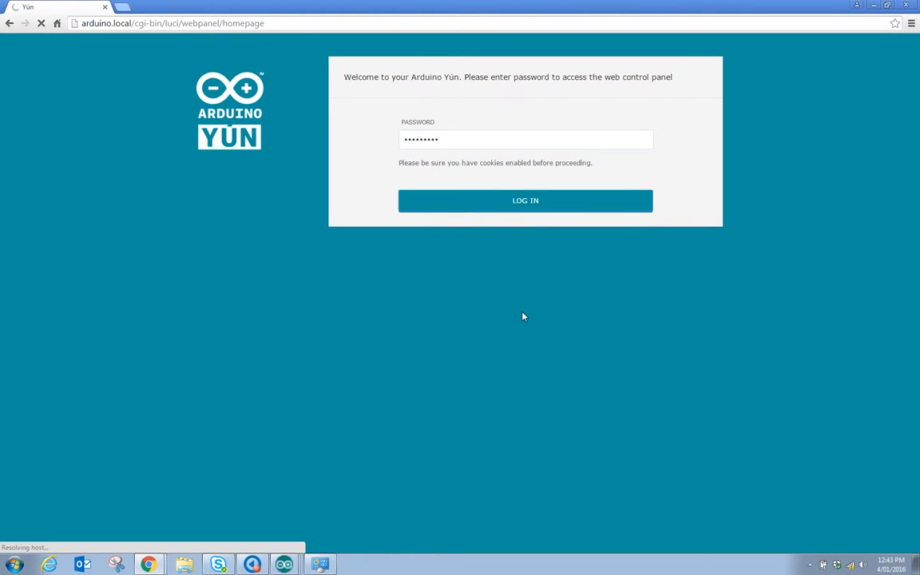
left_click(524, 200)
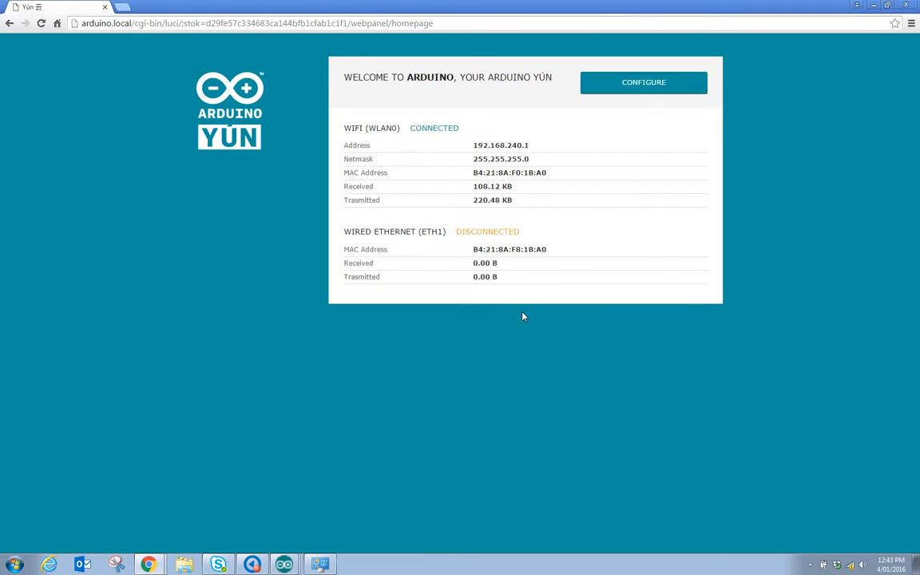
mouse_move(579, 103)
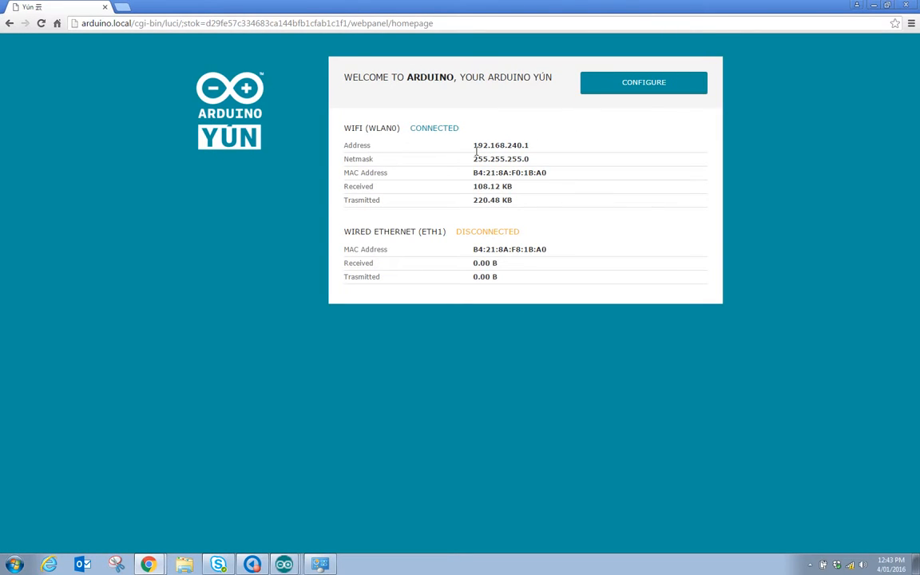
double_click(500, 144)
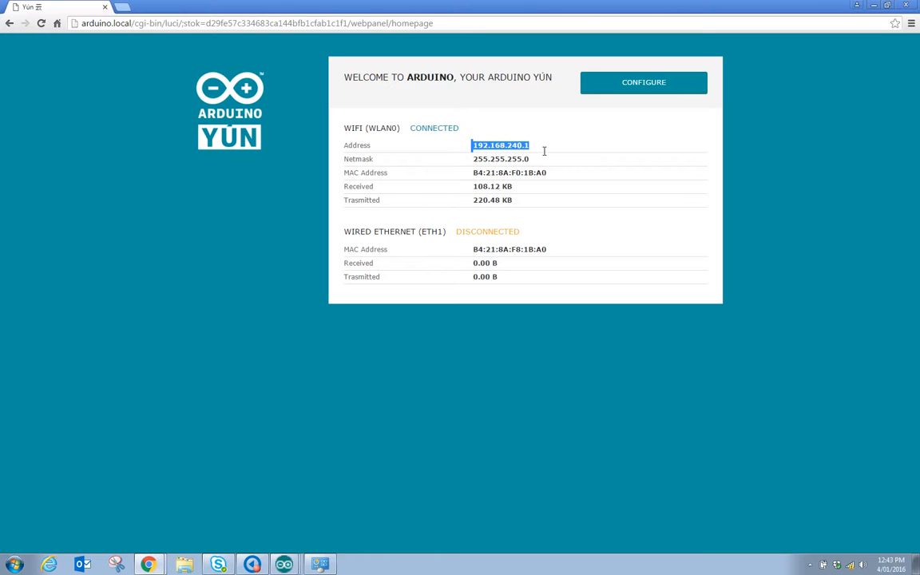
mouse_move(471, 175)
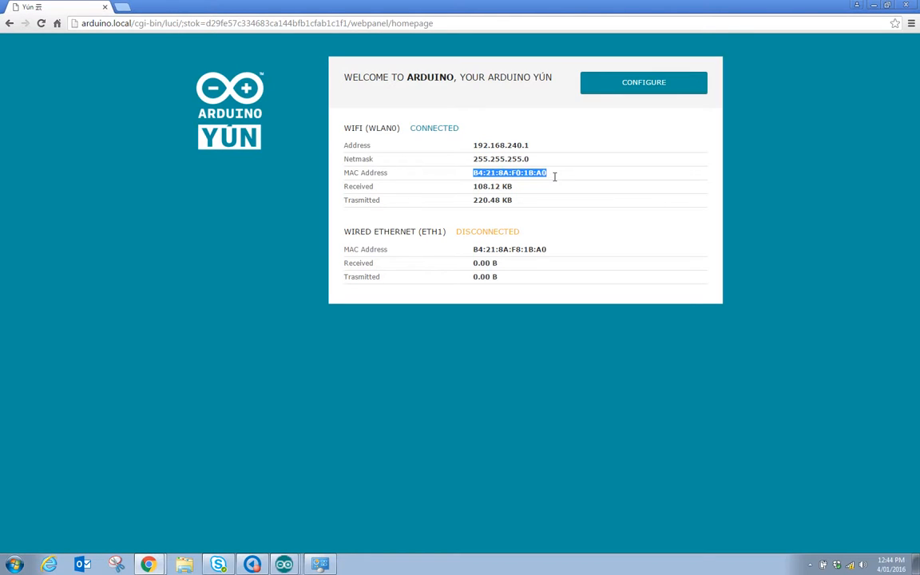
mouse_move(485, 158)
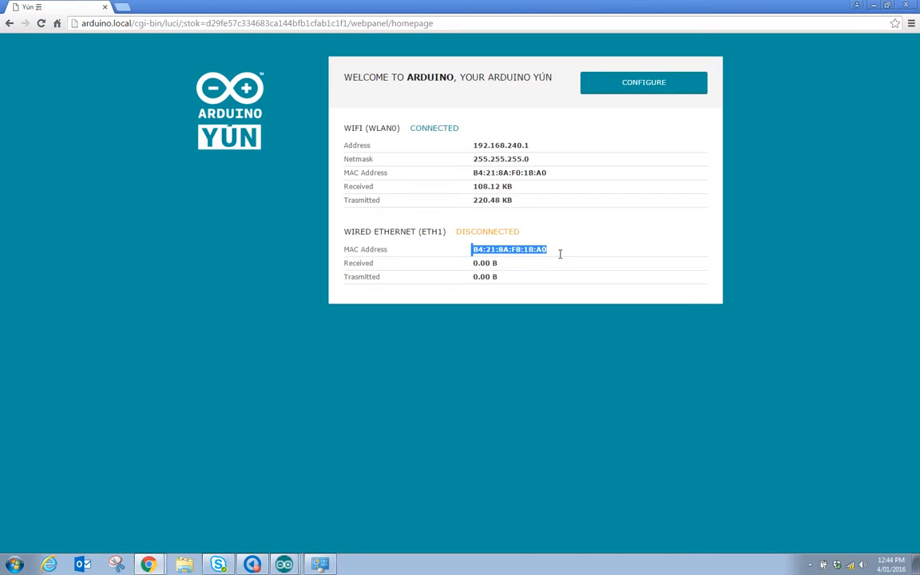
mouse_move(633, 109)
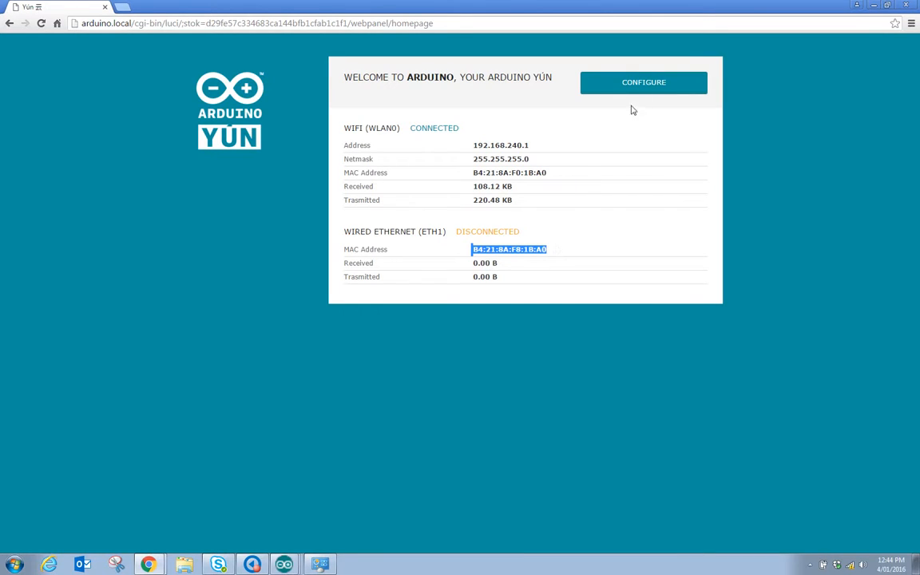
mouse_move(647, 89)
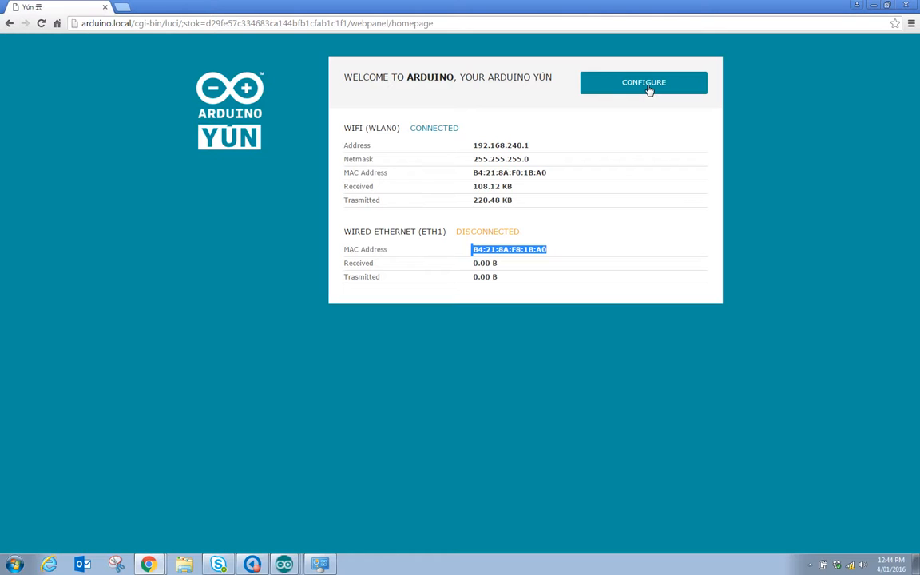
Rename the board from Arduino to StevesYUN in the configuration form
left_click(644, 83)
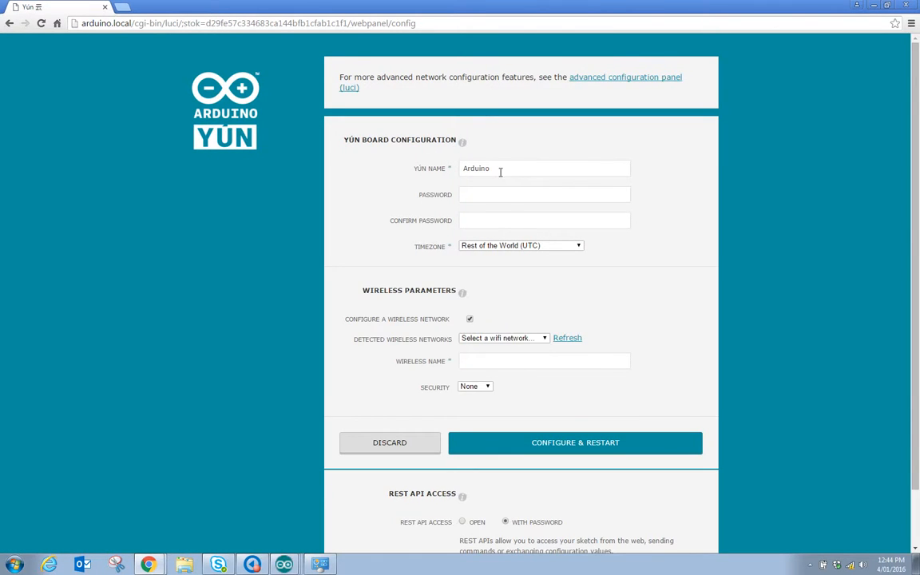
double_click(476, 168)
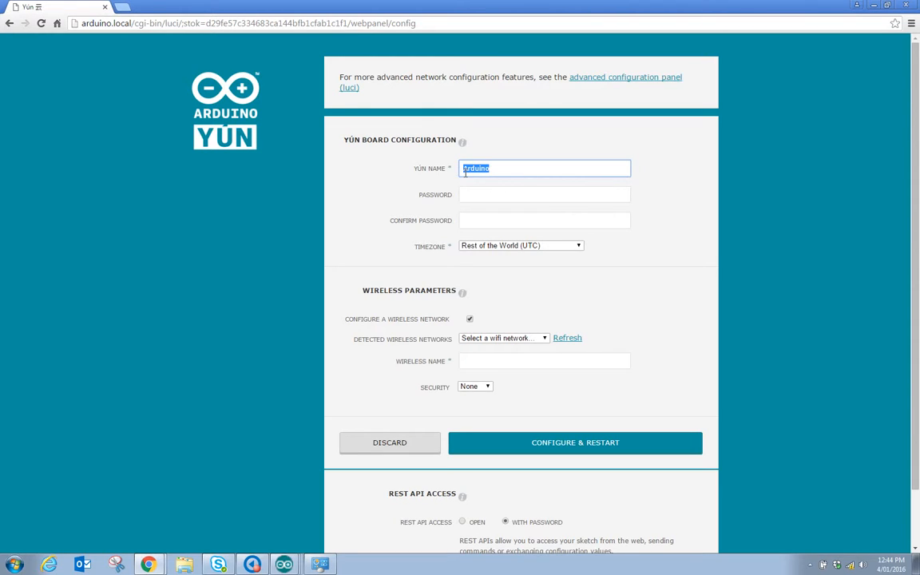
type("stevesY")
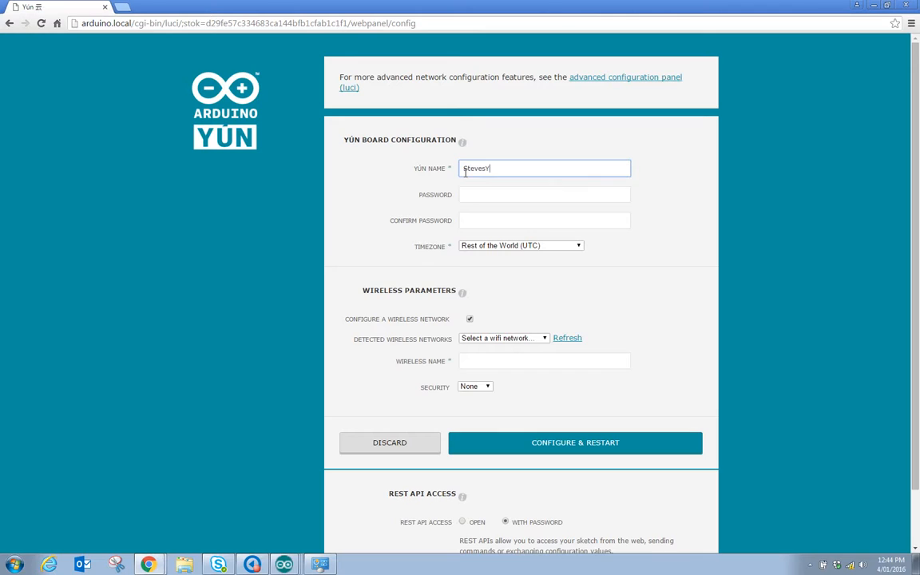
type("UN")
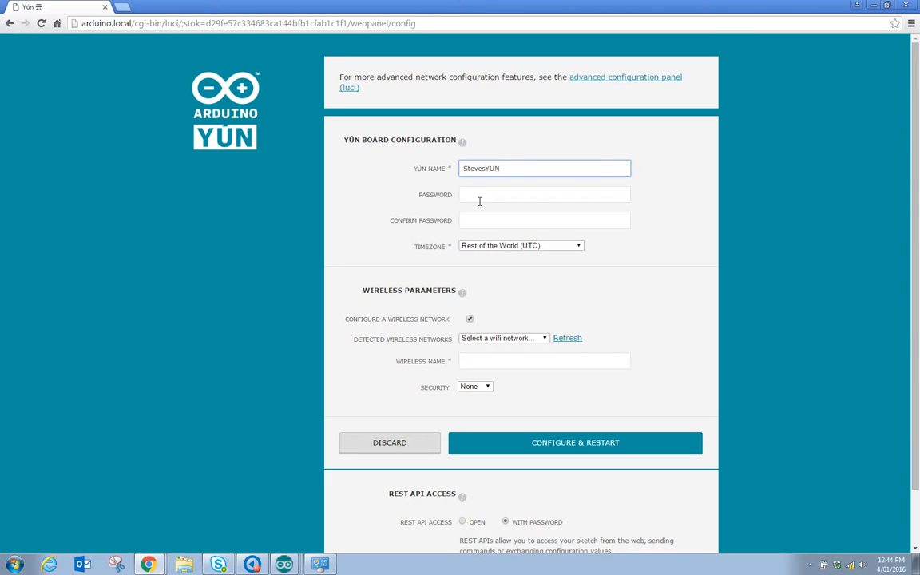
Enter the new board password so the confirmation matches
left_click(543, 195)
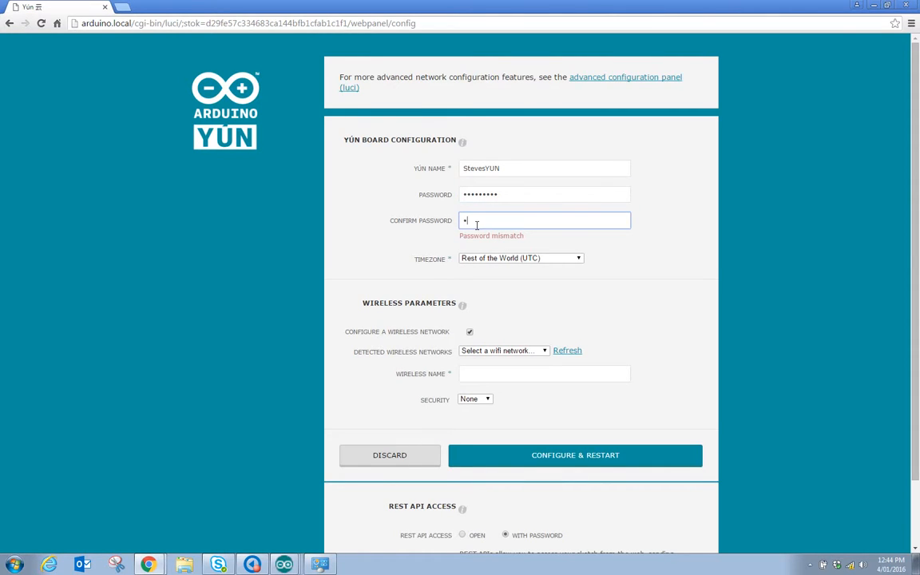
type("•••••••")
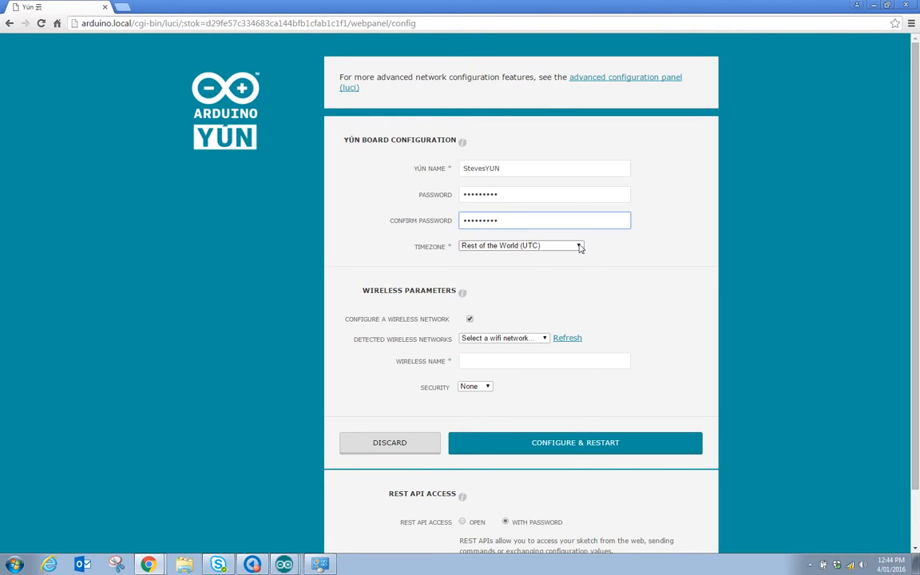
Choose Australia/Melbourne from the timezone list
left_click(520, 246)
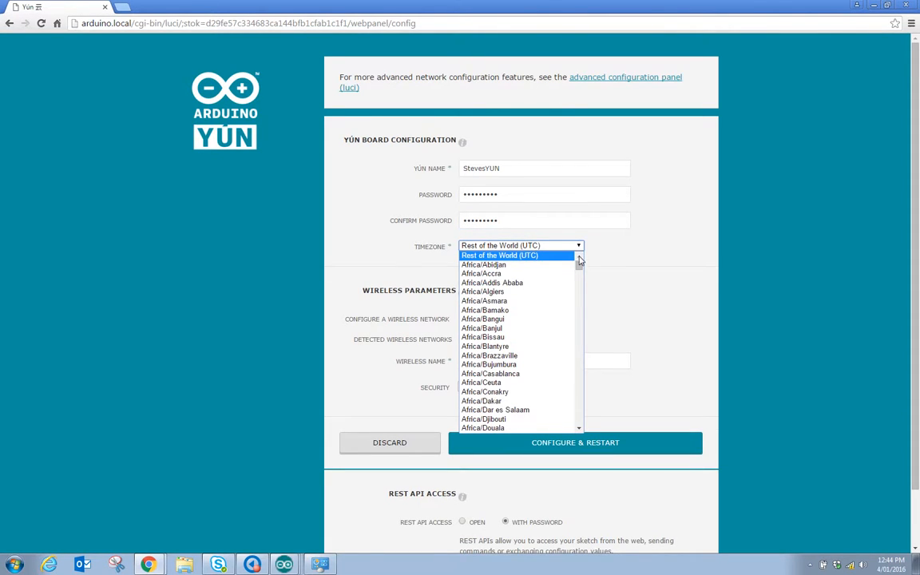
scroll("down", 3)
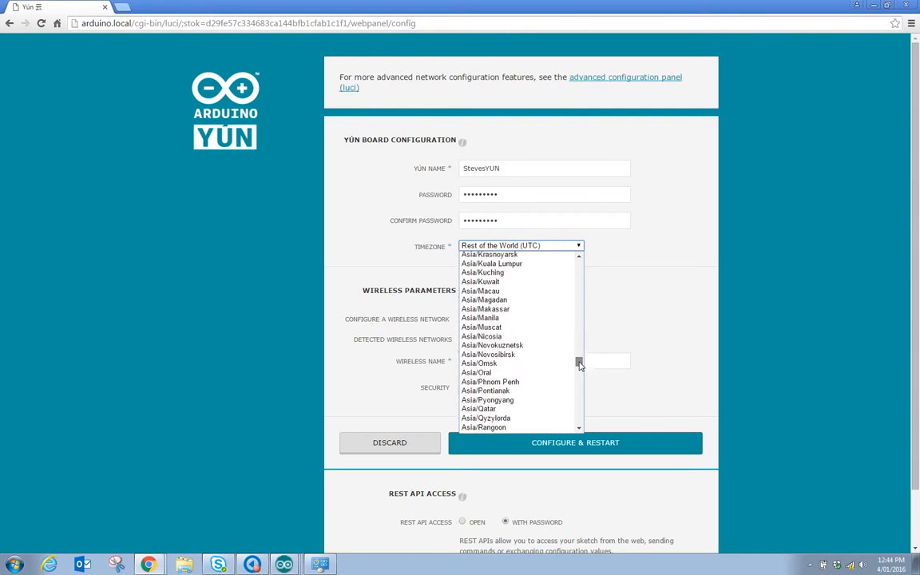
scroll("down", 3)
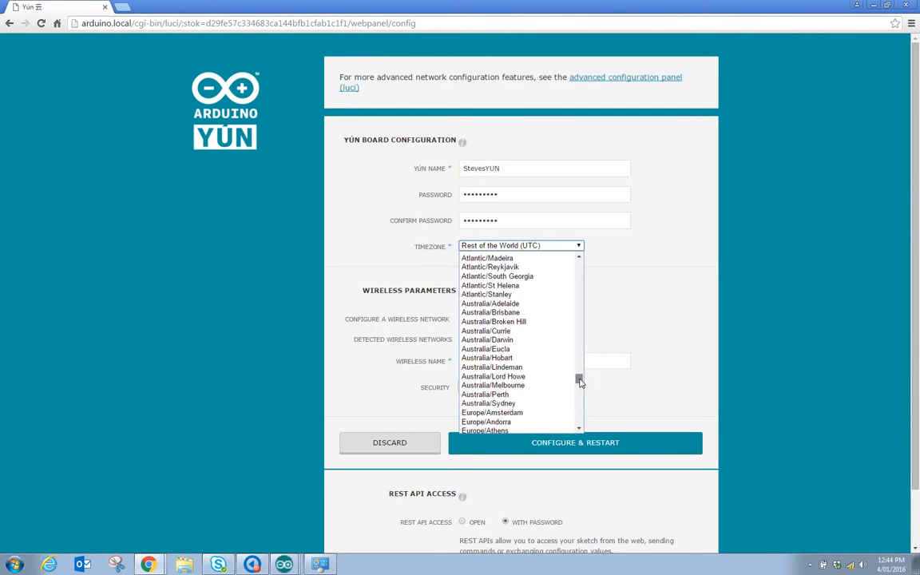
mouse_move(492, 385)
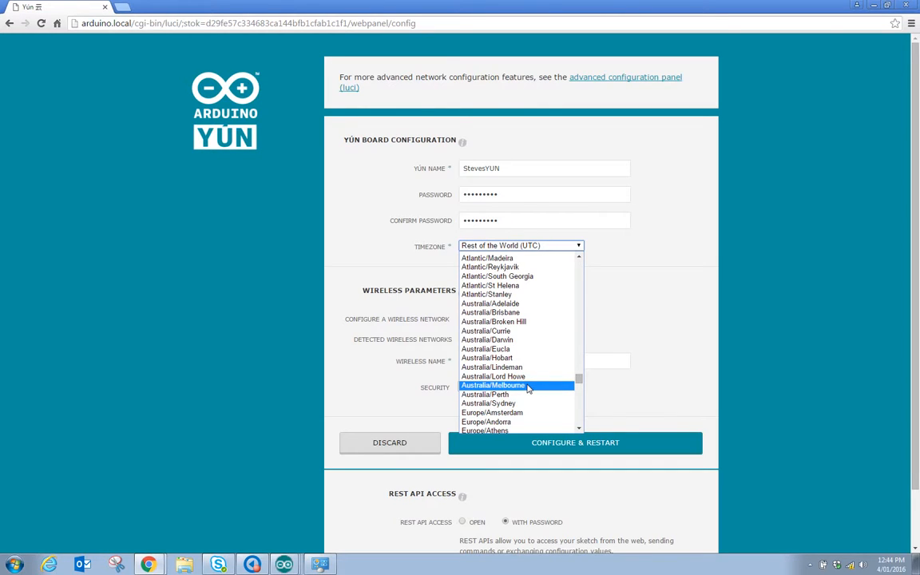
left_click(492, 385)
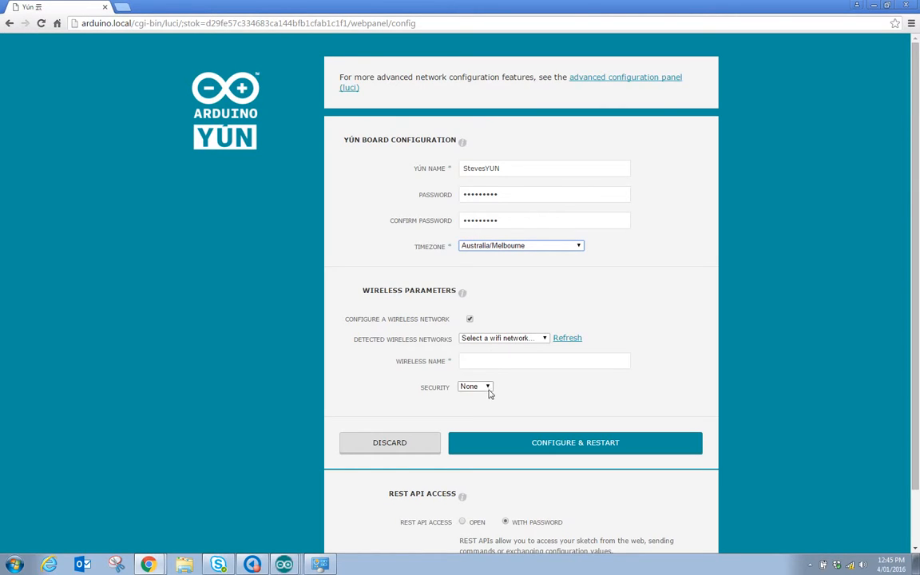
mouse_move(645, 390)
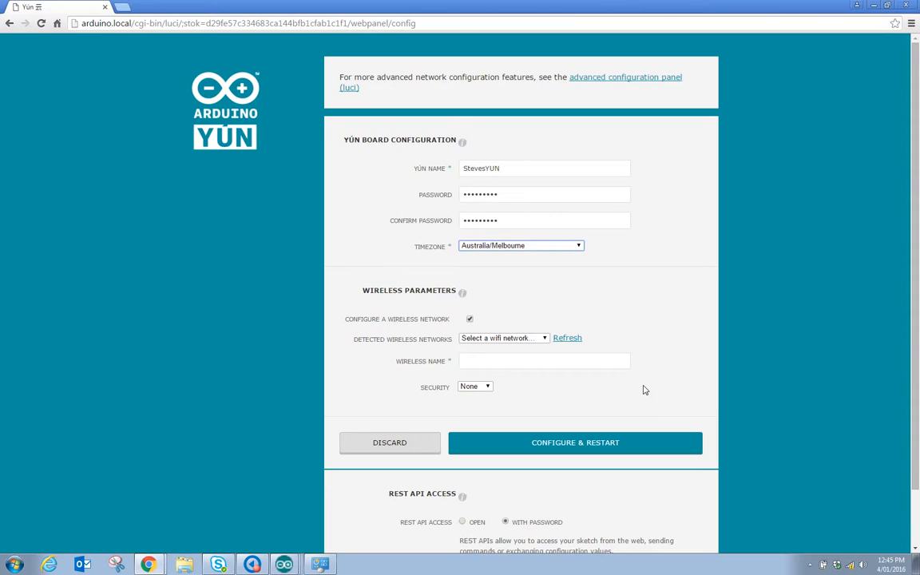
mouse_move(661, 356)
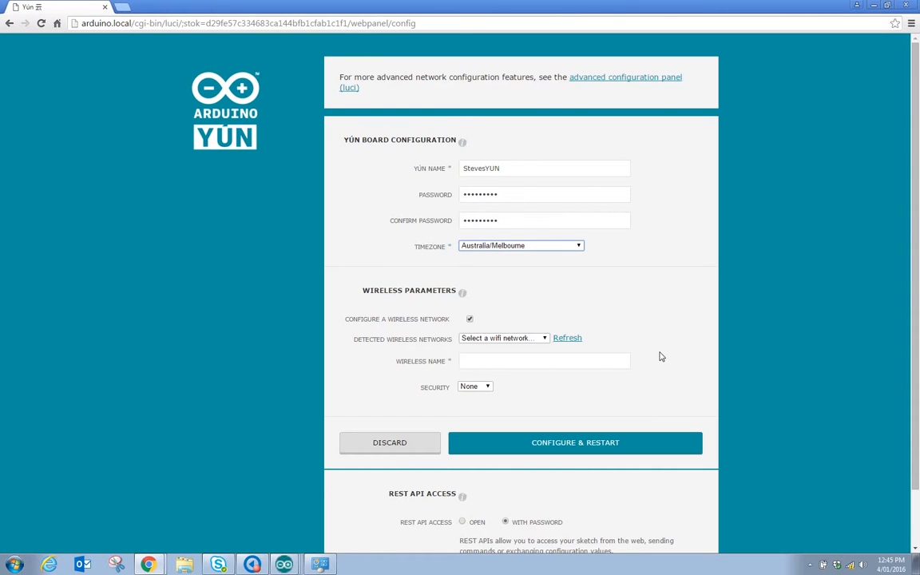
mouse_move(904, 272)
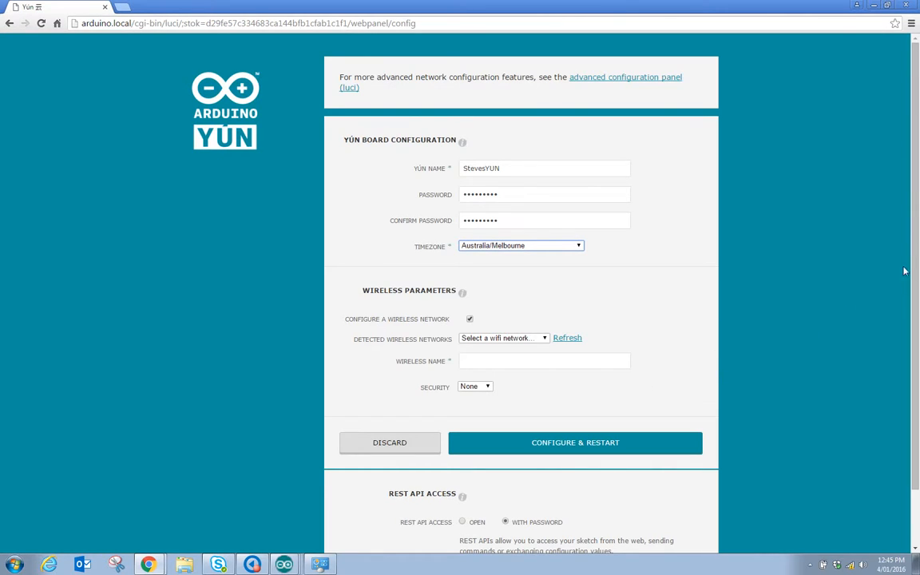
scroll("down", 3)
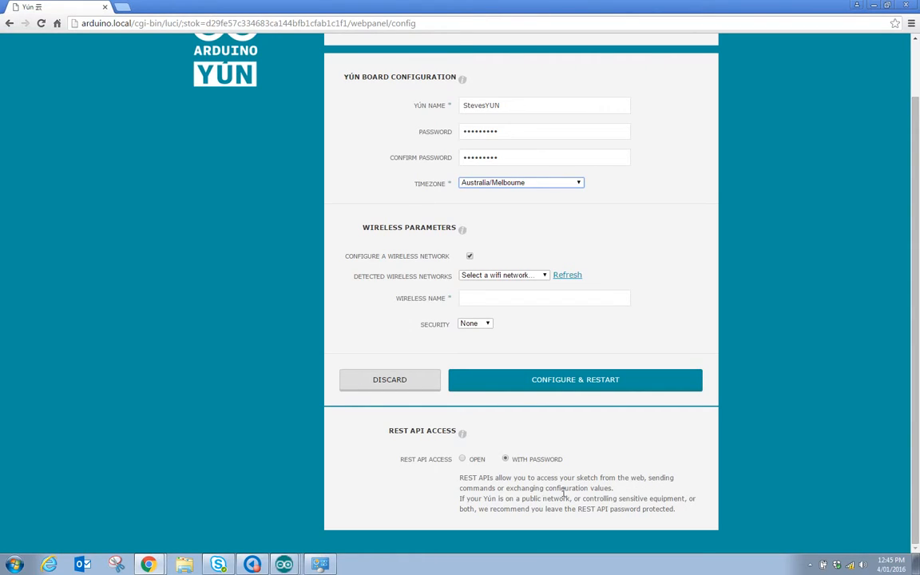
mouse_move(509, 506)
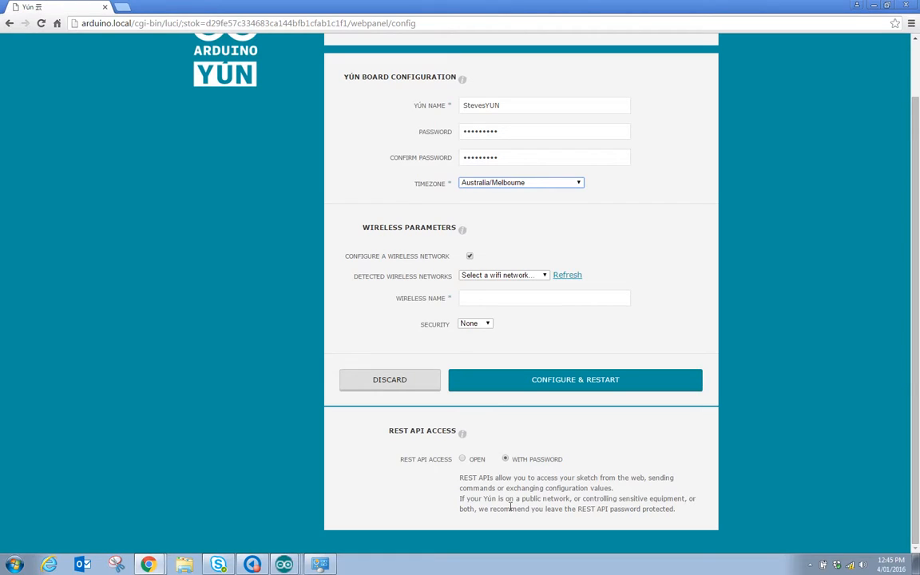
mouse_move(659, 507)
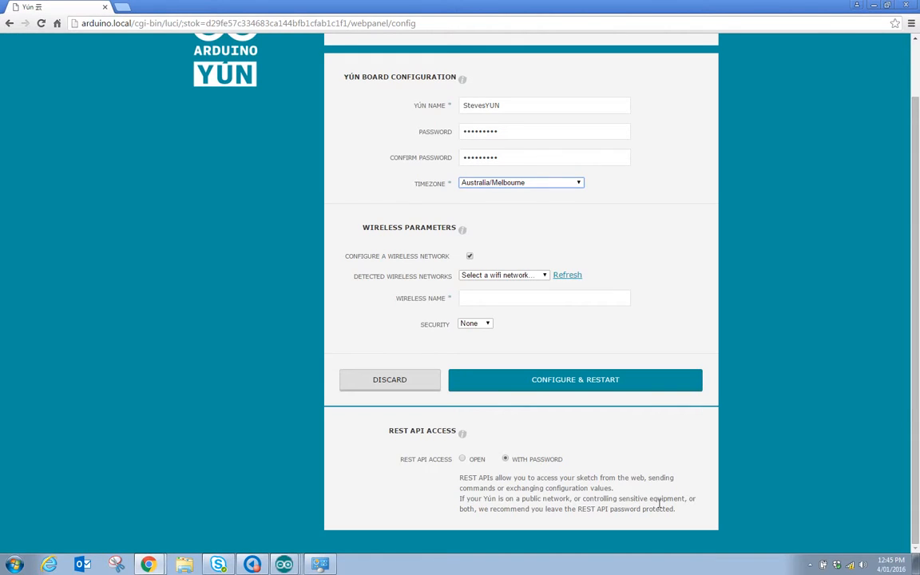
left_click_drag(493, 508, 652, 508)
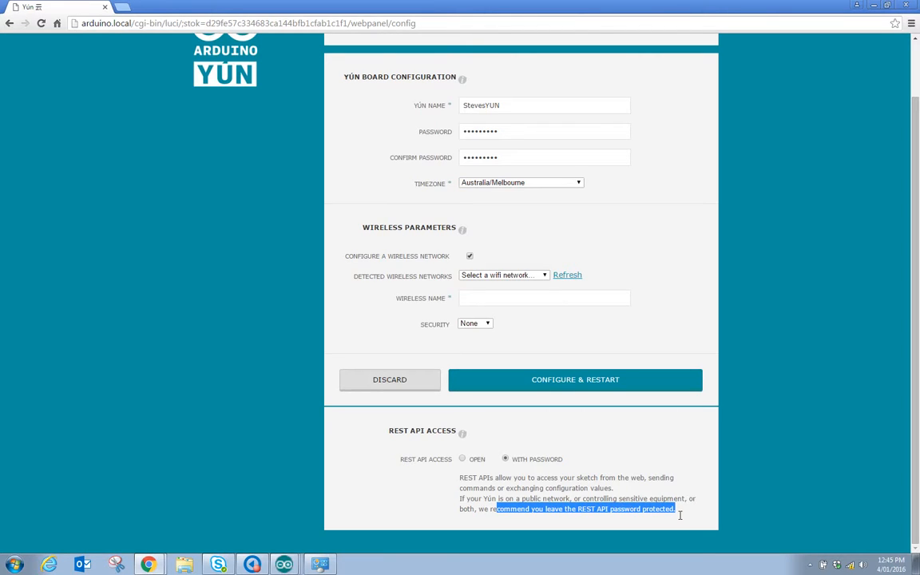
mouse_move(677, 214)
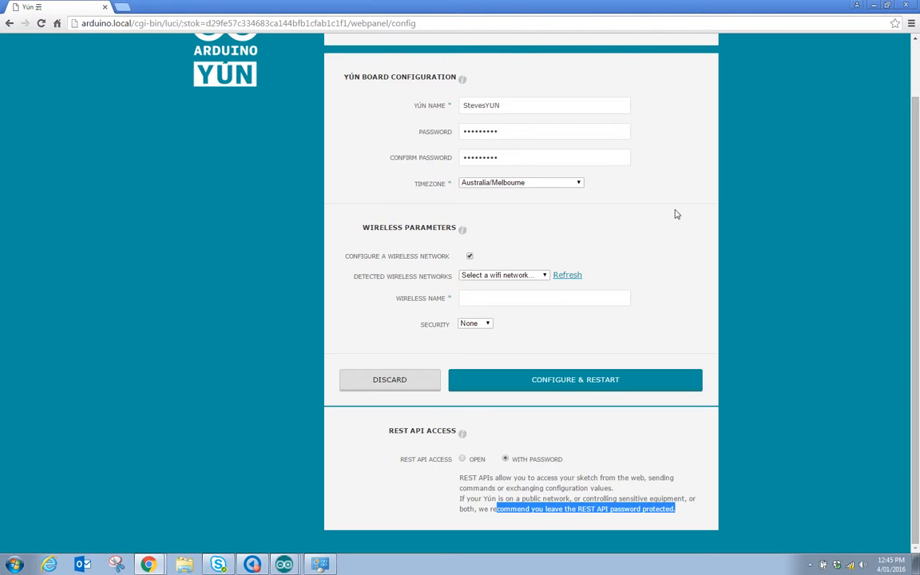
Enter the wireless network name StevesYUN after the missing-name warning
left_click(575, 380)
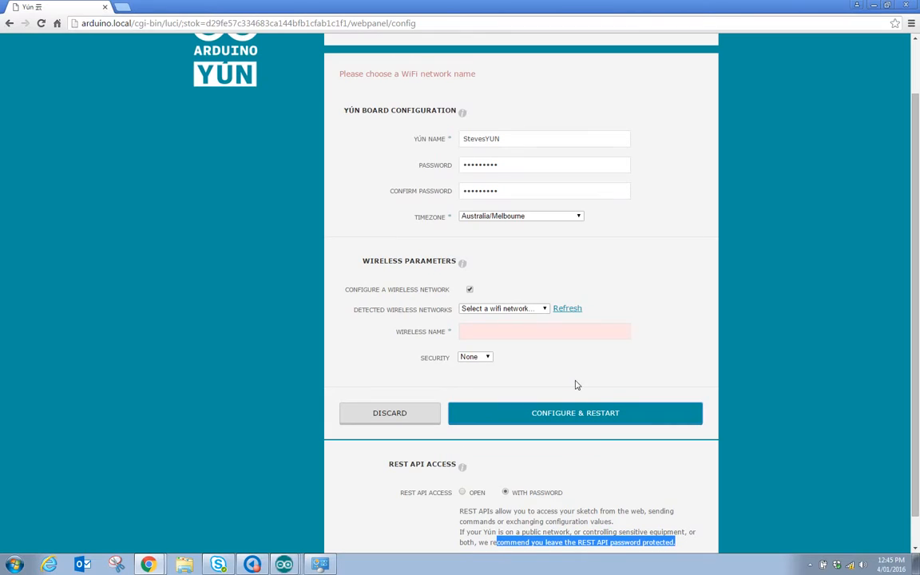
mouse_move(524, 364)
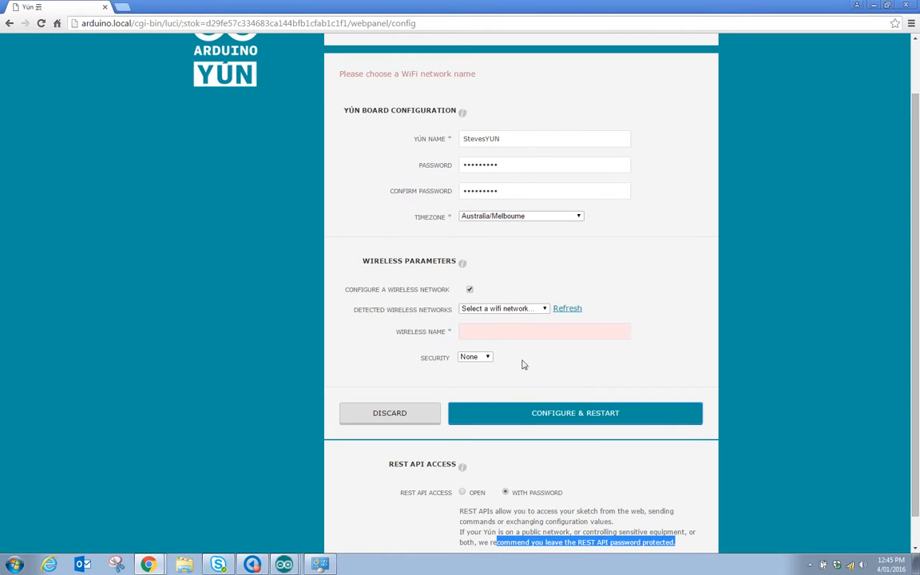
left_click(543, 331)
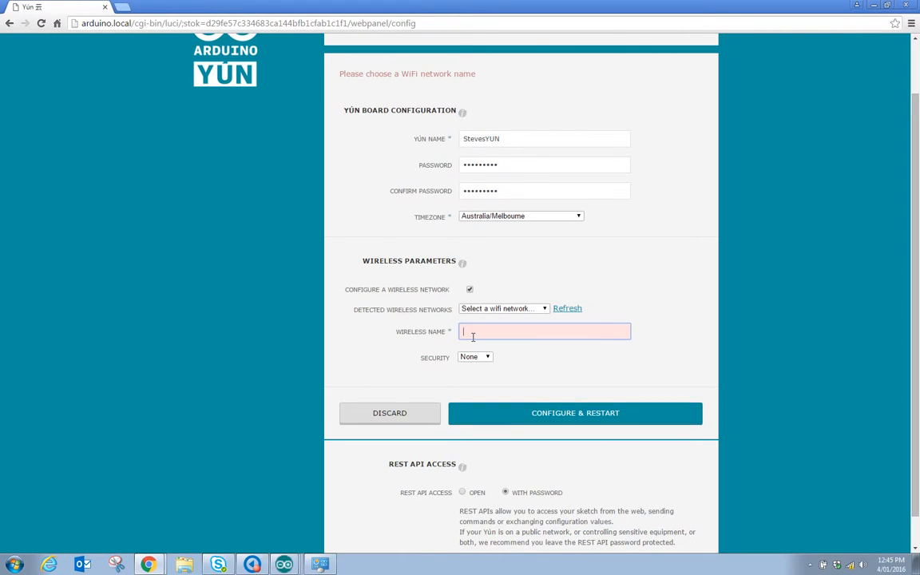
type("StevesYUN")
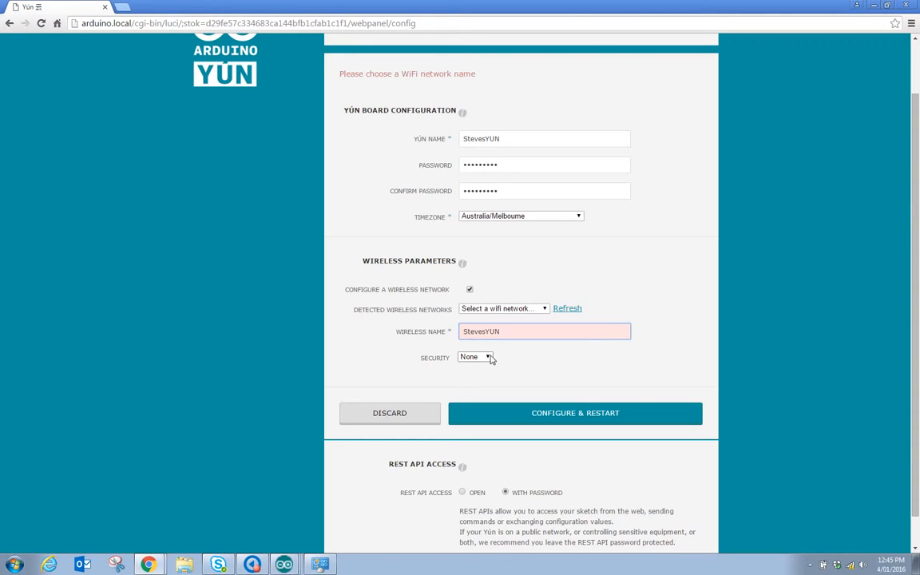
Set wireless security to WPA2 and enter the network password
left_click(476, 358)
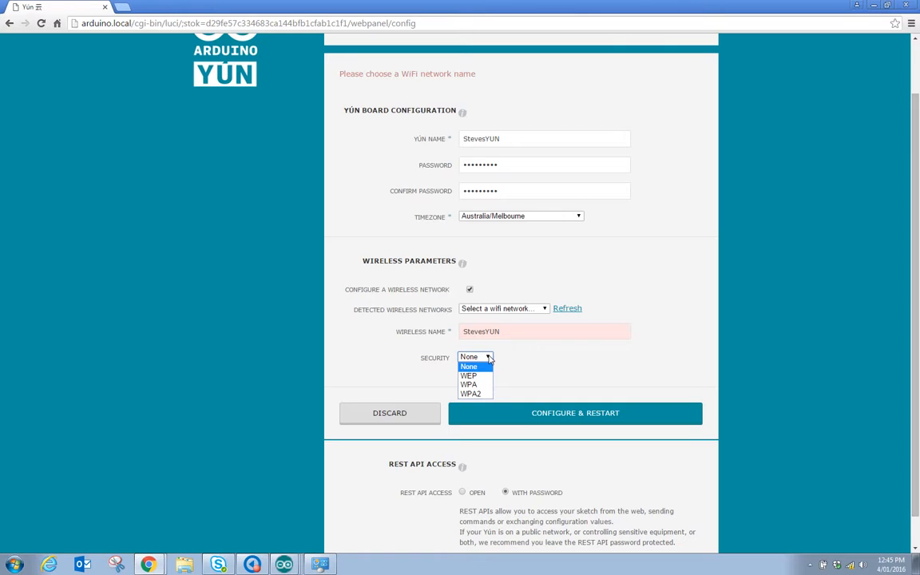
left_click(470, 393)
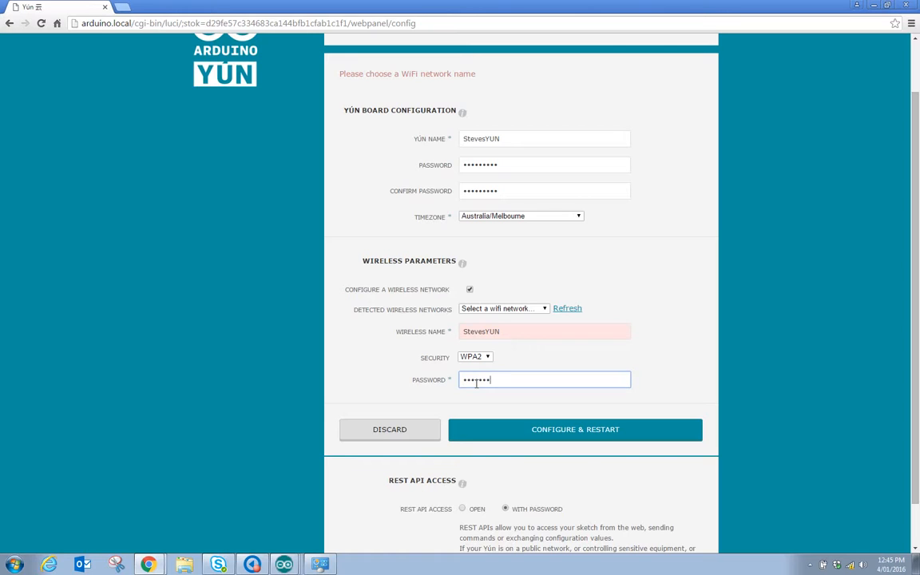
left_click(545, 381)
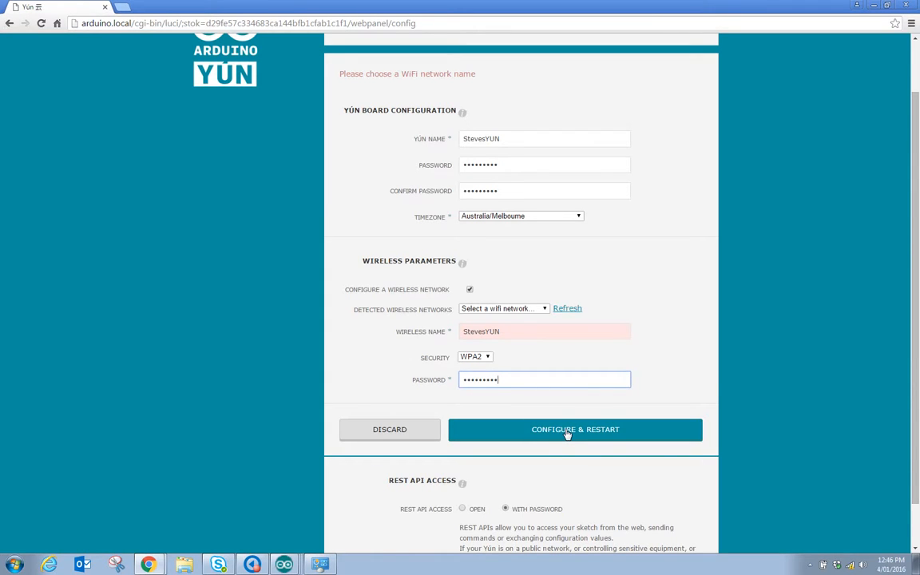
Save the configuration with Configure & Restart so the board reboots
left_click(575, 428)
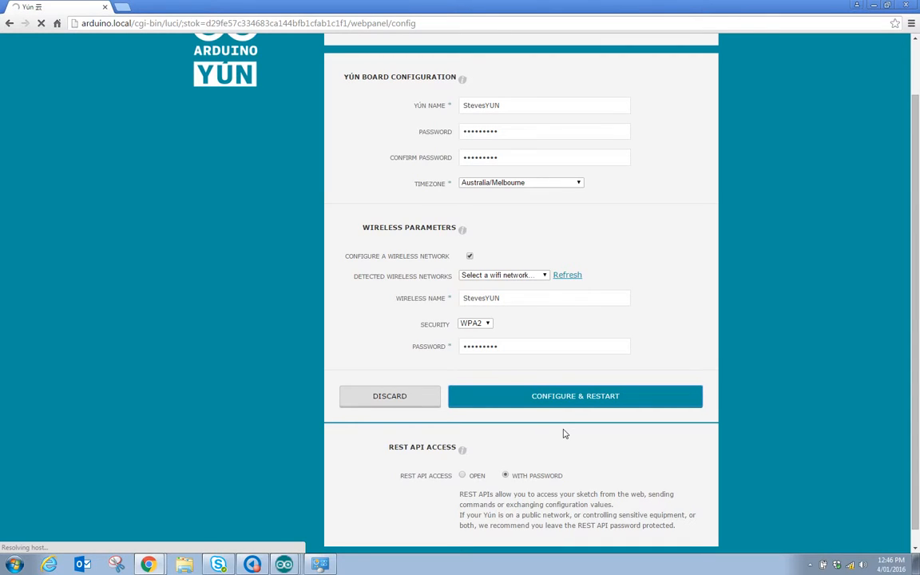
mouse_move(131, 280)
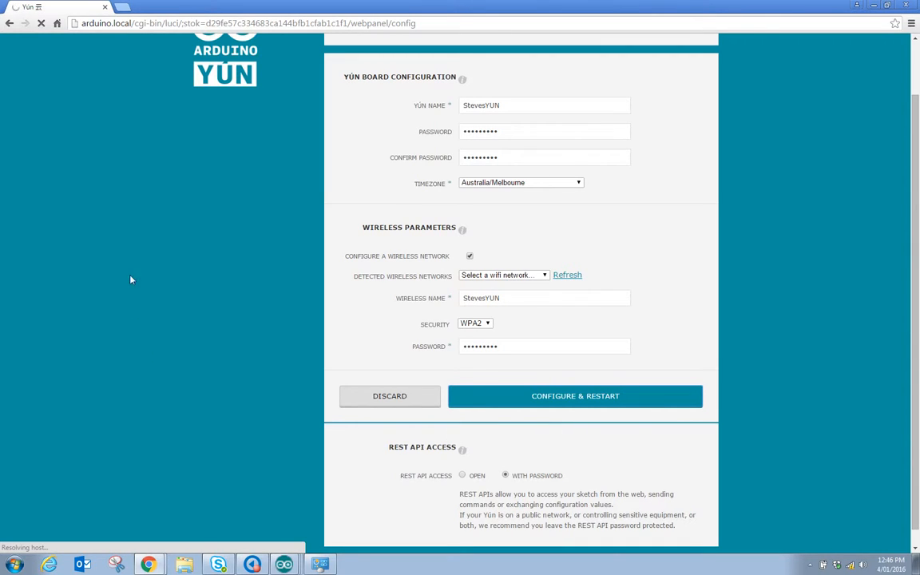
left_click(575, 396)
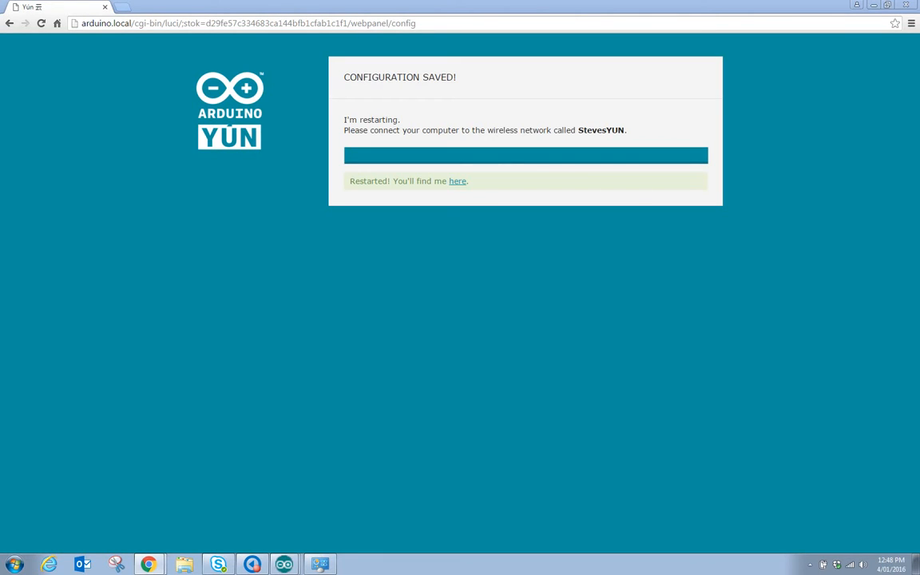
mouse_move(537, 312)
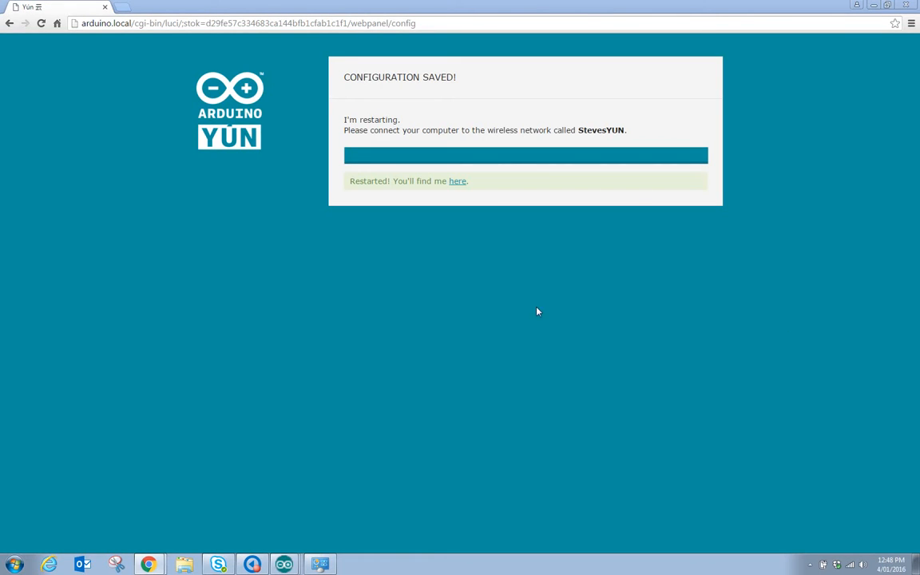
mouse_move(466, 198)
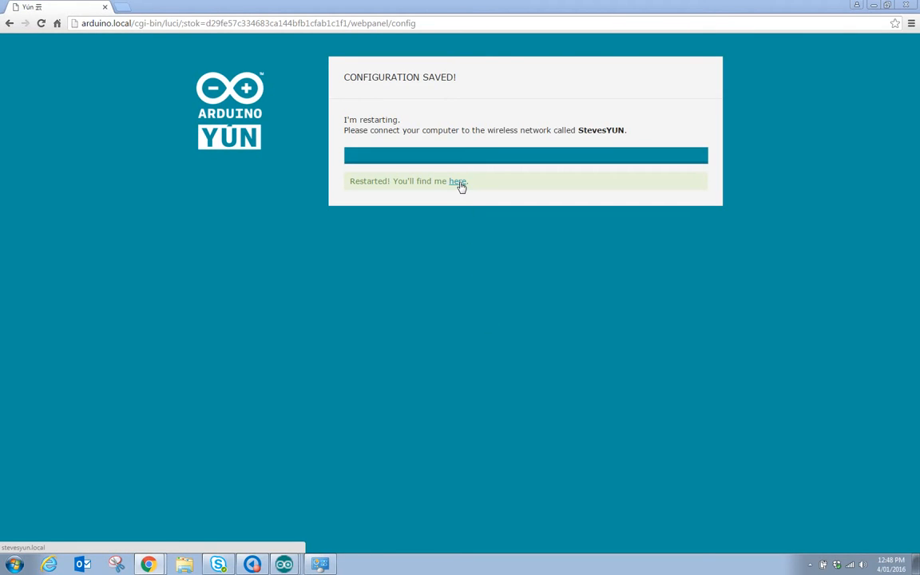
Follow the 'here' link to the restarted board at stevesyun.local
left_click(457, 181)
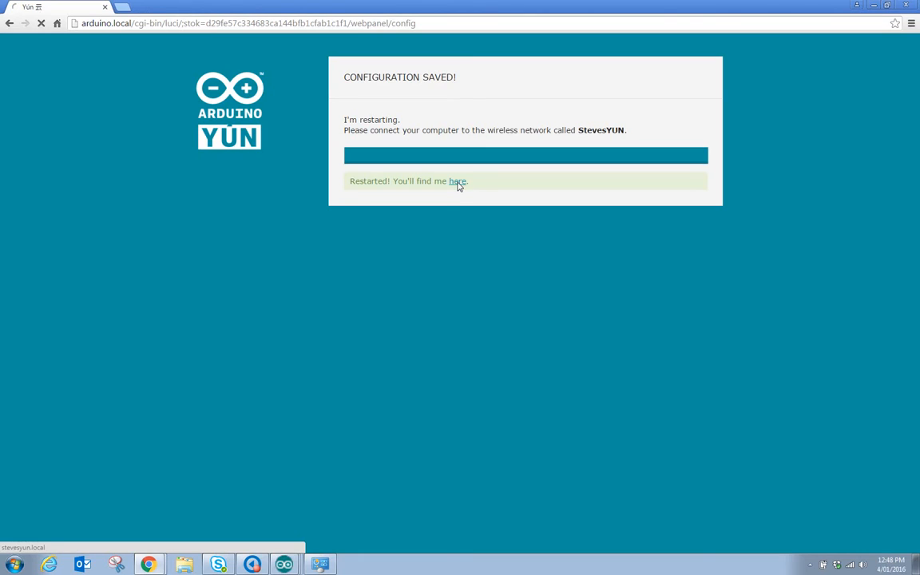